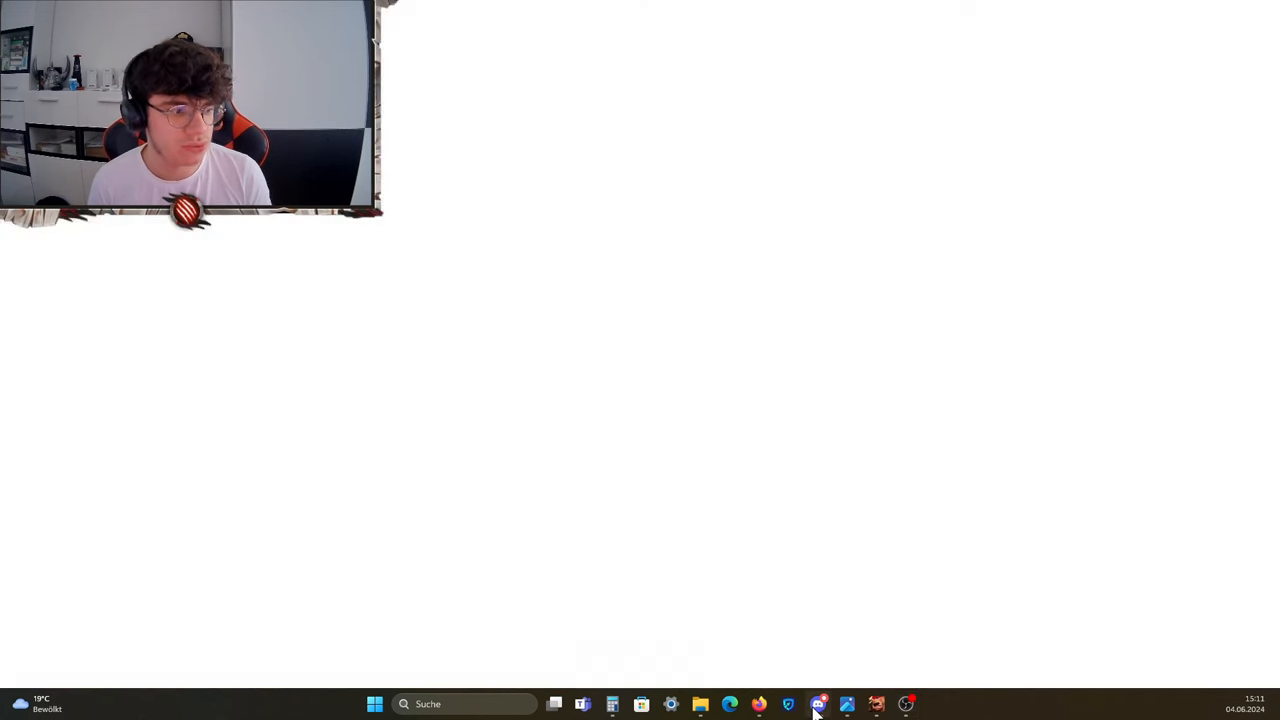
# - Bring Discord forward and add a thumbs-up reaction to the Rally and Garrison follow-up post, raising it to 104
pyautogui.click(833, 704)
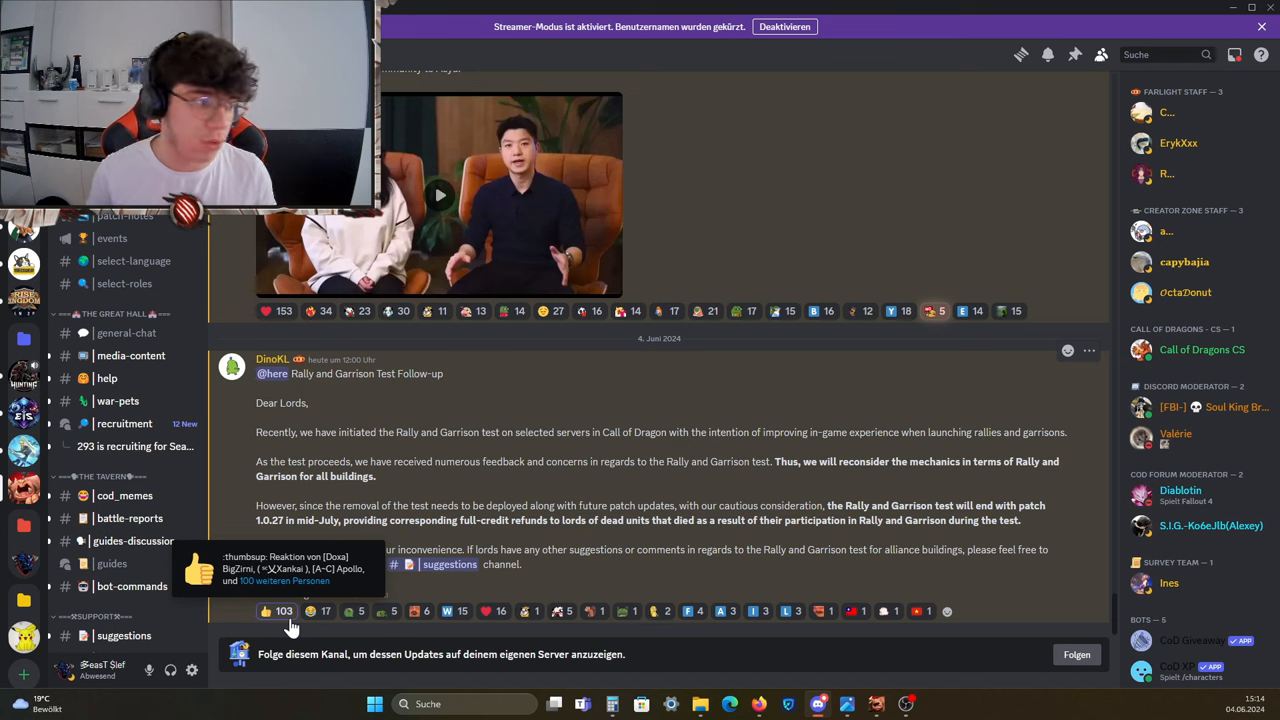
pyautogui.moveTo(526, 470)
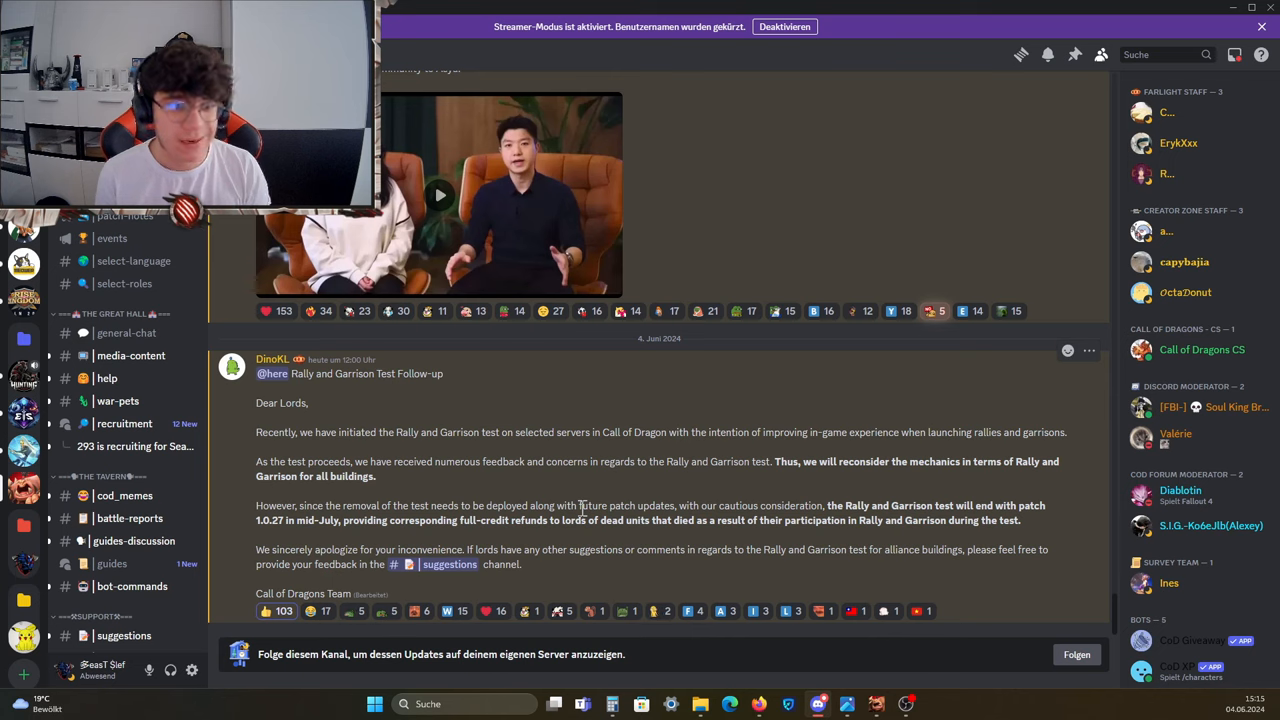
pyautogui.click(277, 611)
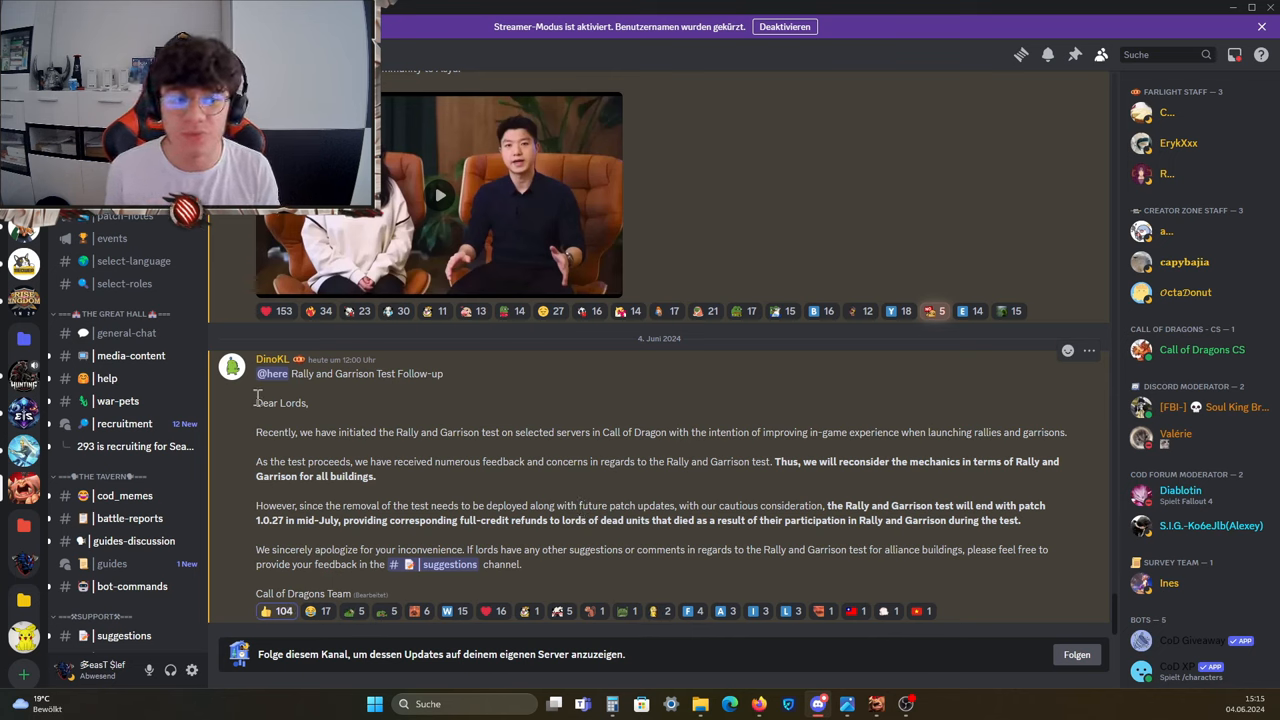
pyautogui.moveTo(120, 356)
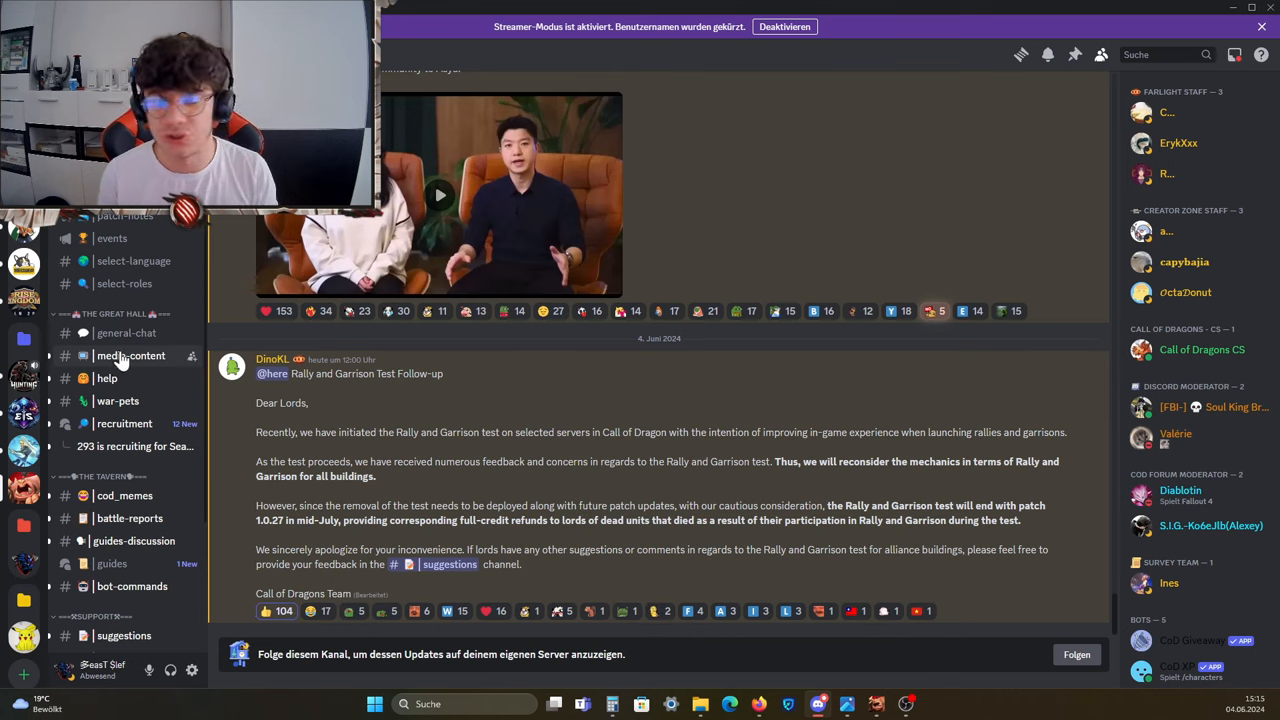